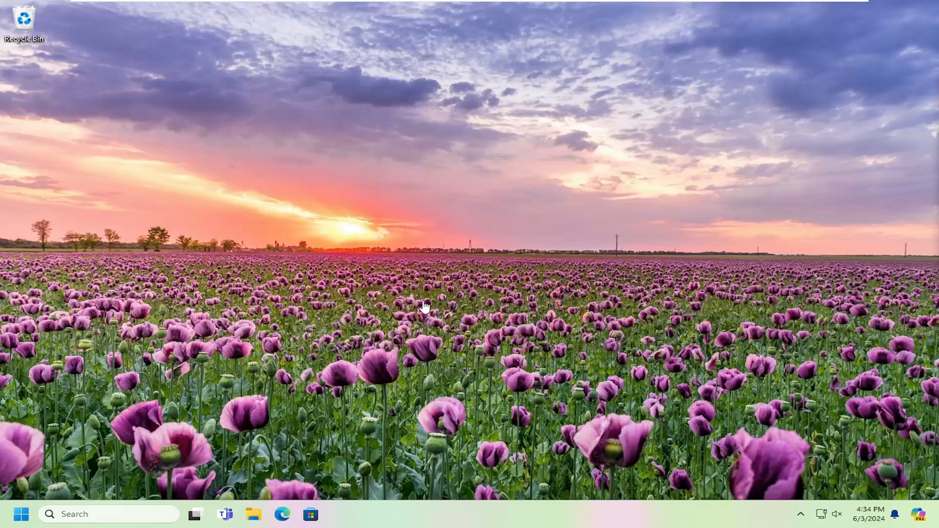
pyautogui.moveTo(450, 331)
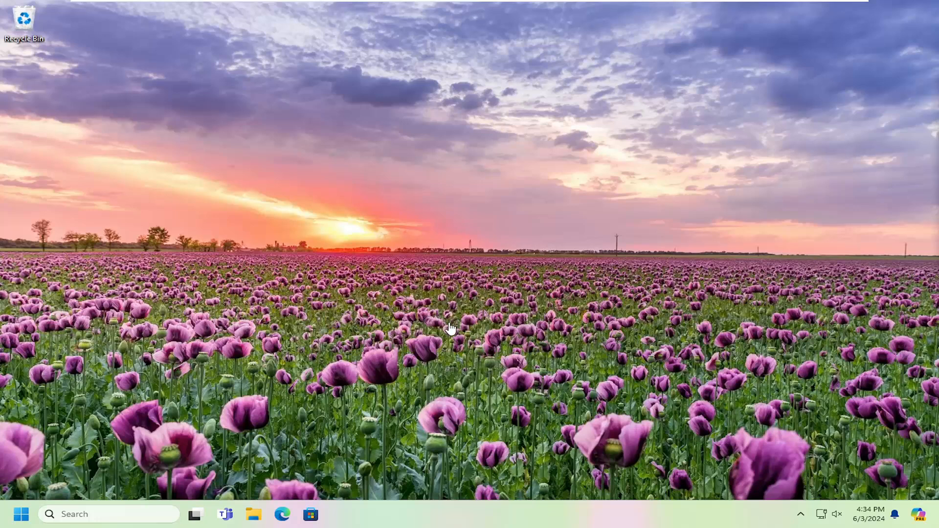
pyautogui.moveTo(415, 335)
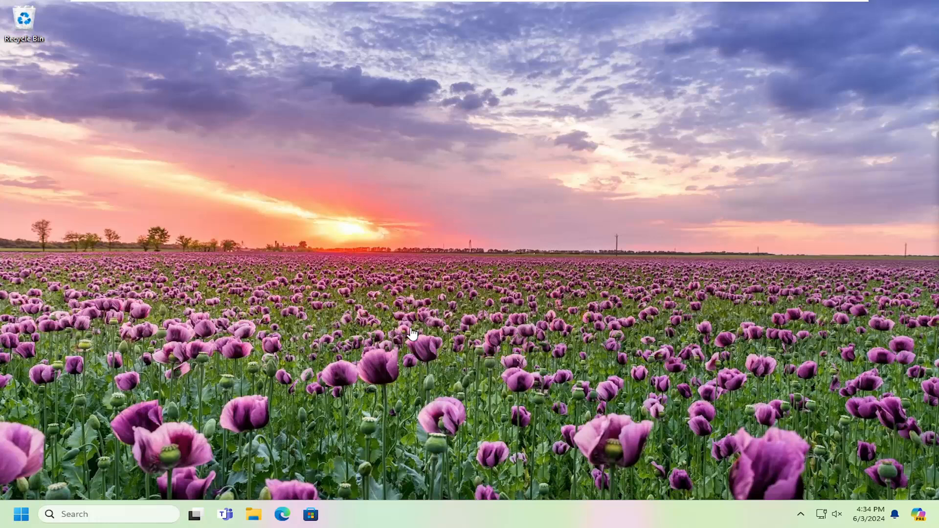
pyautogui.moveTo(13, 344)
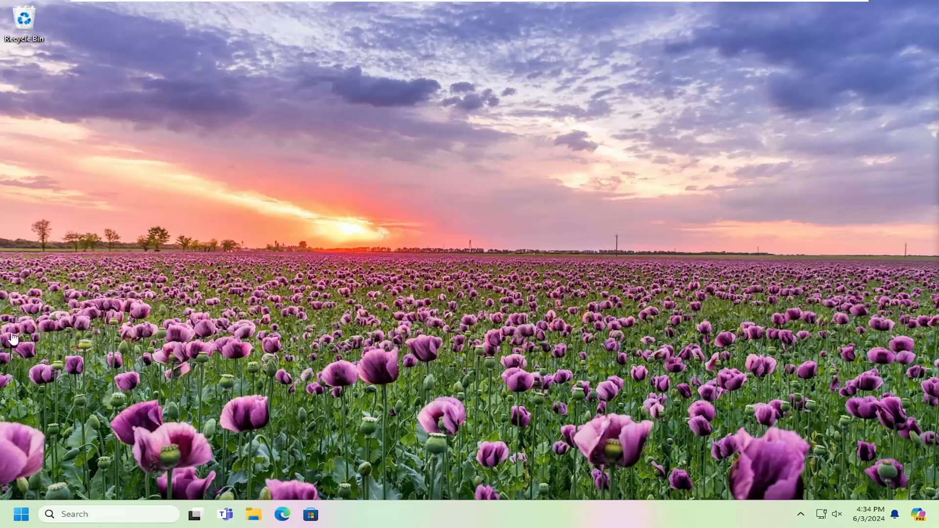
# Step: Search the Start menu for 'security' and launch Windows Security
pyautogui.click(19, 513)
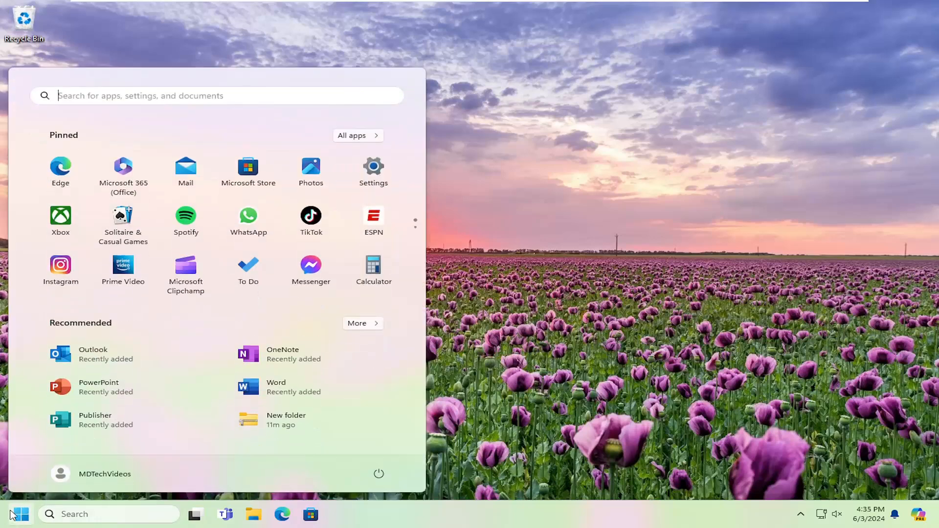
pyautogui.write('security')
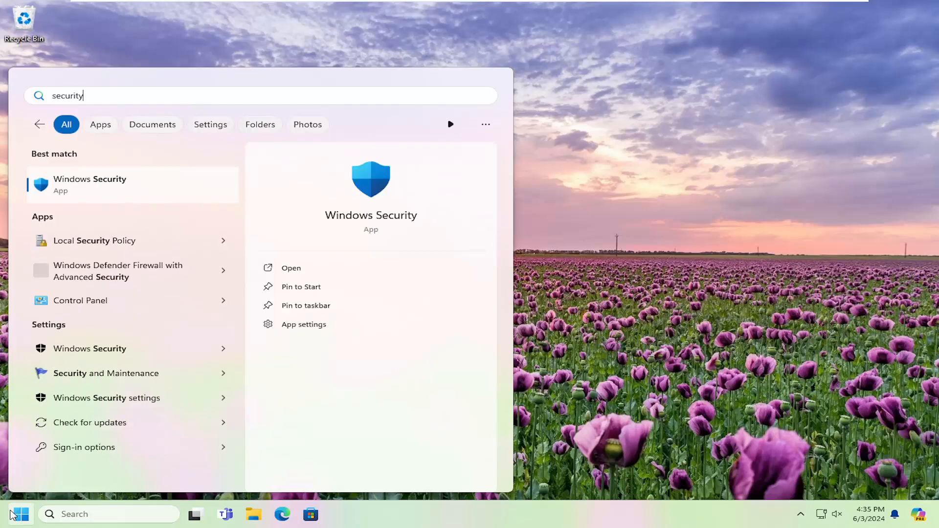
pyautogui.moveTo(99, 197)
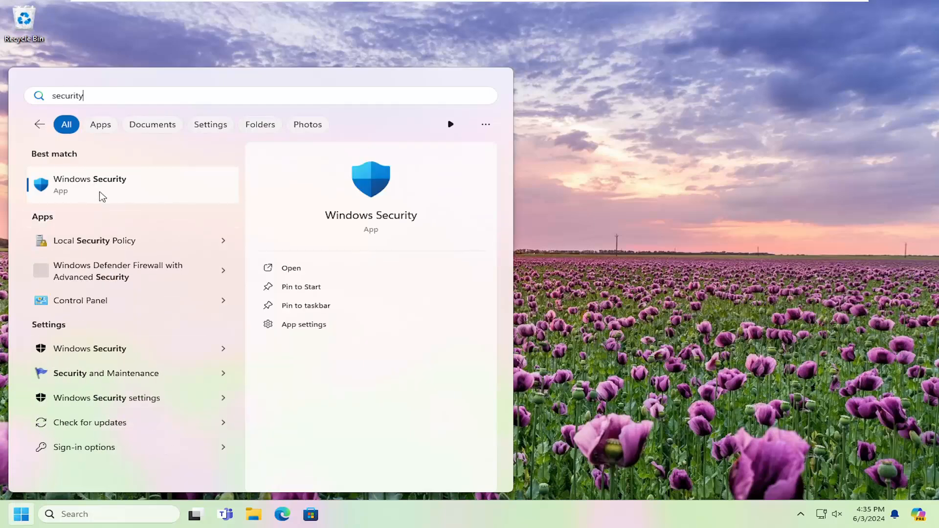
pyautogui.click(90, 184)
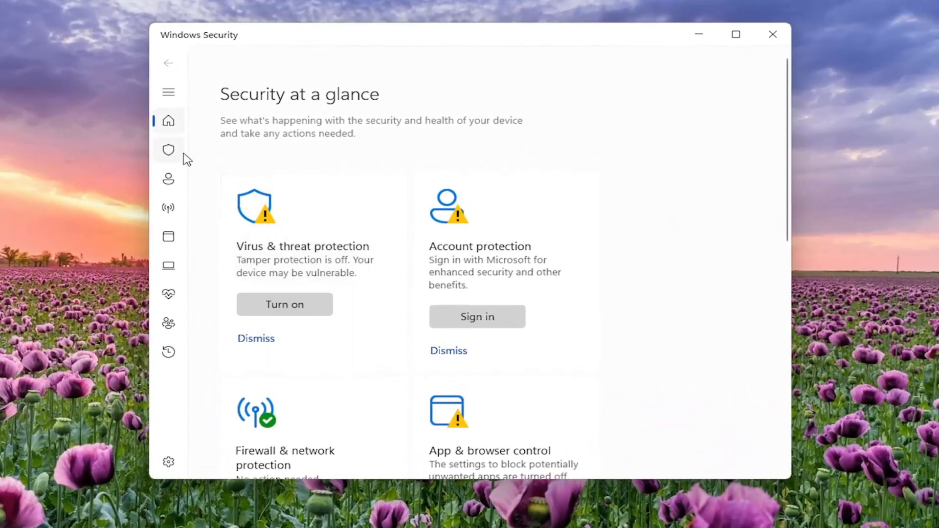
# Step: Expand the navigation menu and go to Virus & threat protection
pyautogui.click(168, 93)
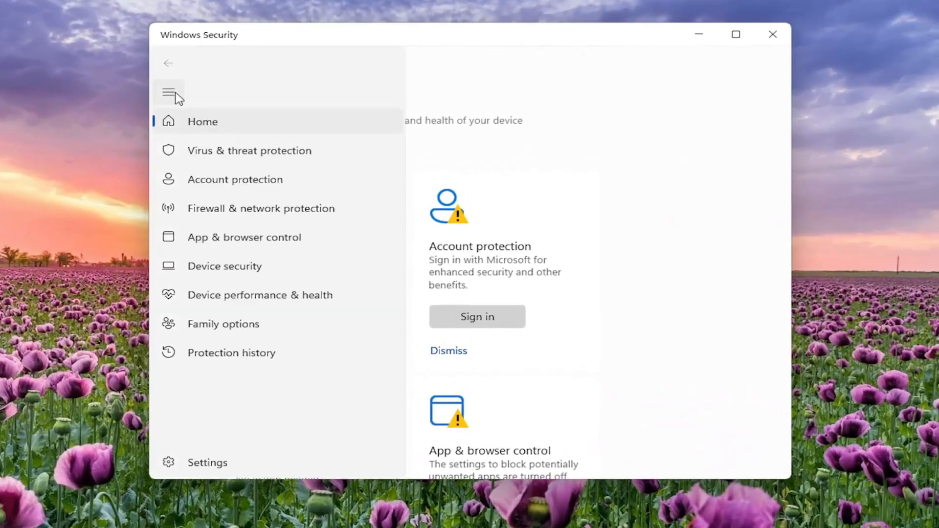
pyautogui.moveTo(176, 98)
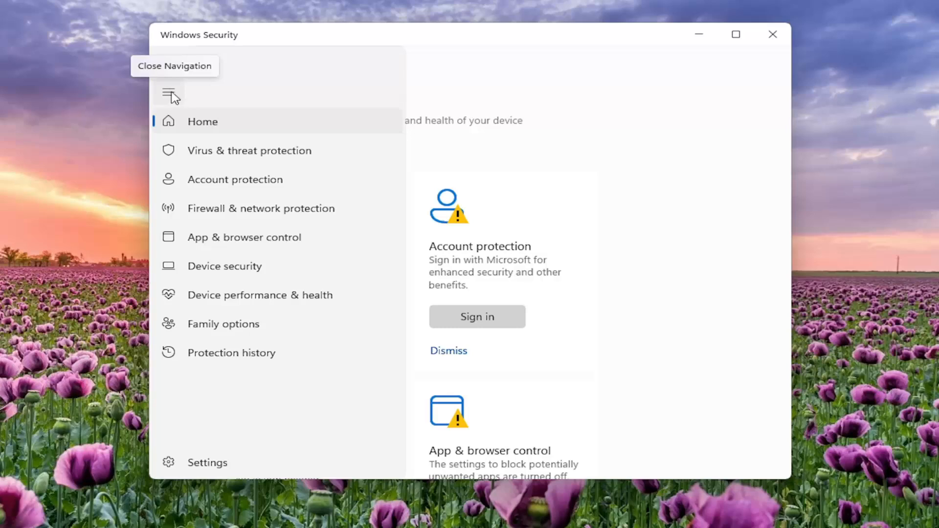
pyautogui.moveTo(222, 162)
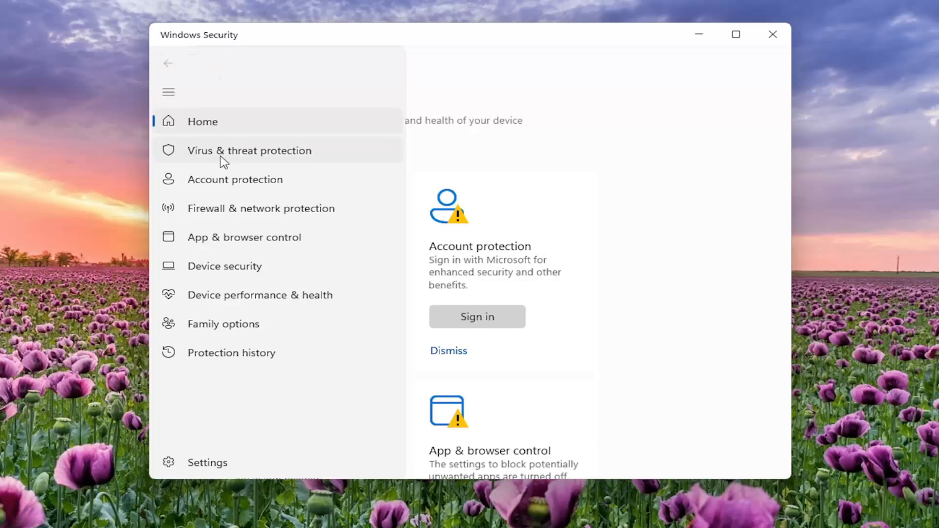
pyautogui.click(249, 151)
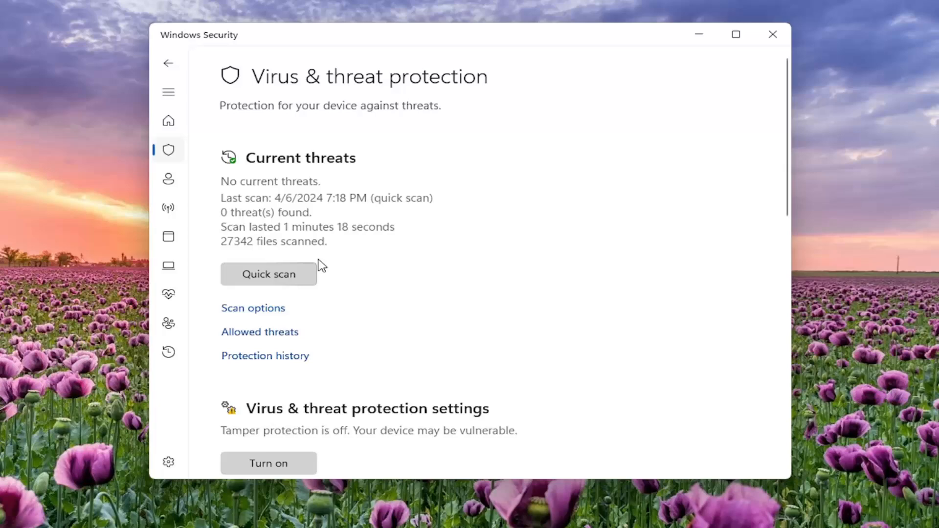
# Step: Review the Full, Custom and offline scan choices, keeping Quick scan selected
pyautogui.click(252, 308)
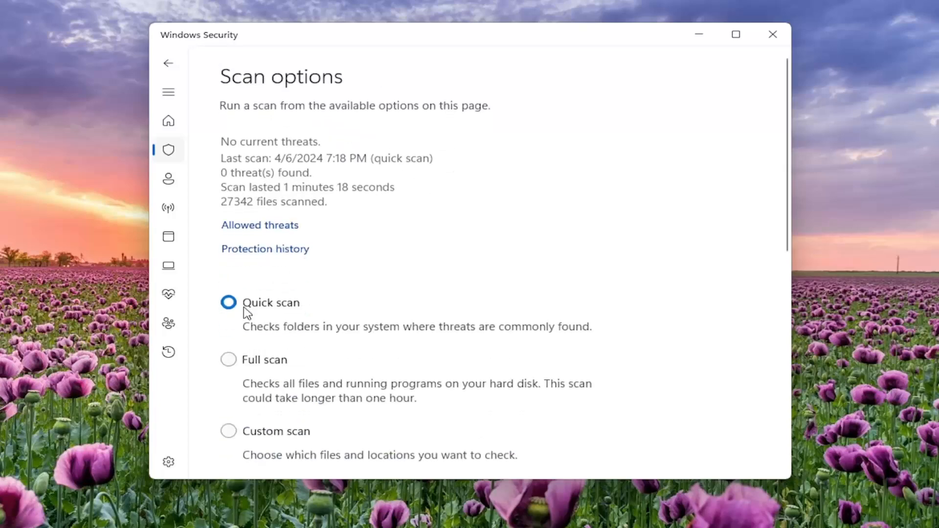
pyautogui.scroll(-3)
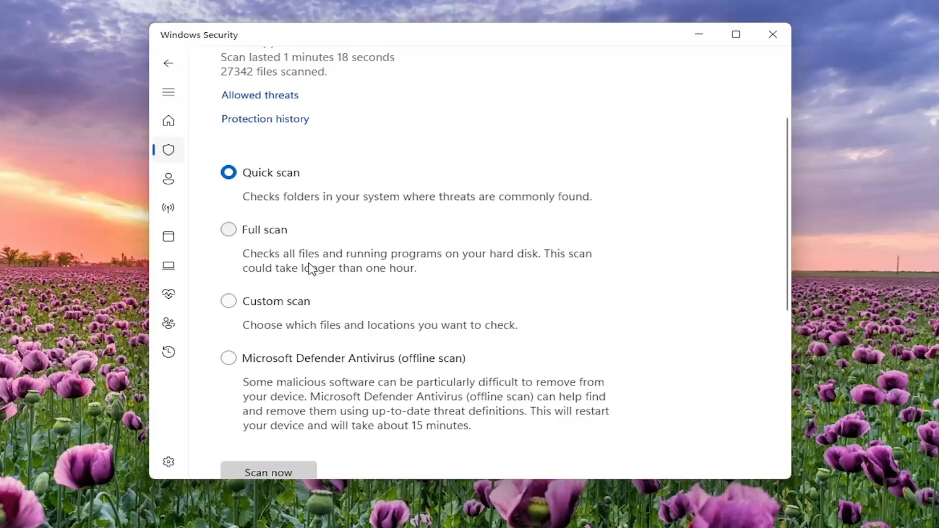
pyautogui.moveTo(524, 267)
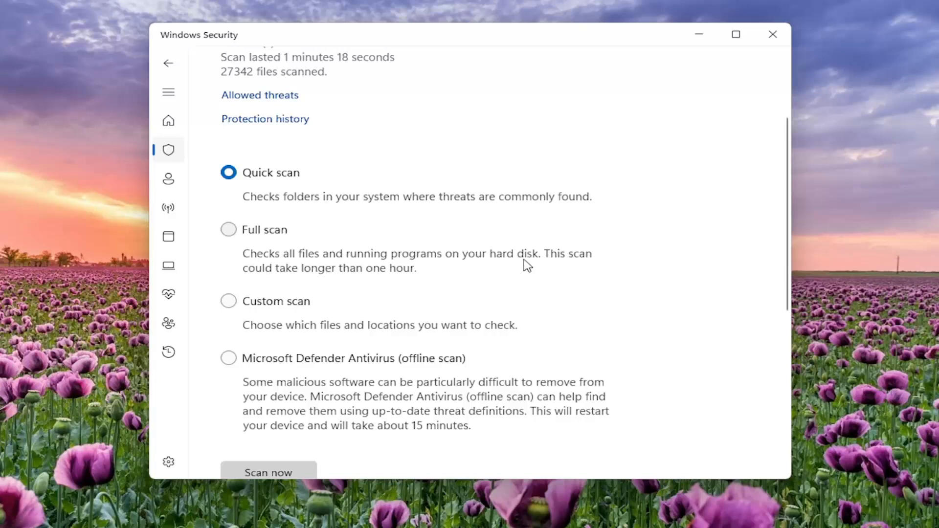
pyautogui.moveTo(397, 279)
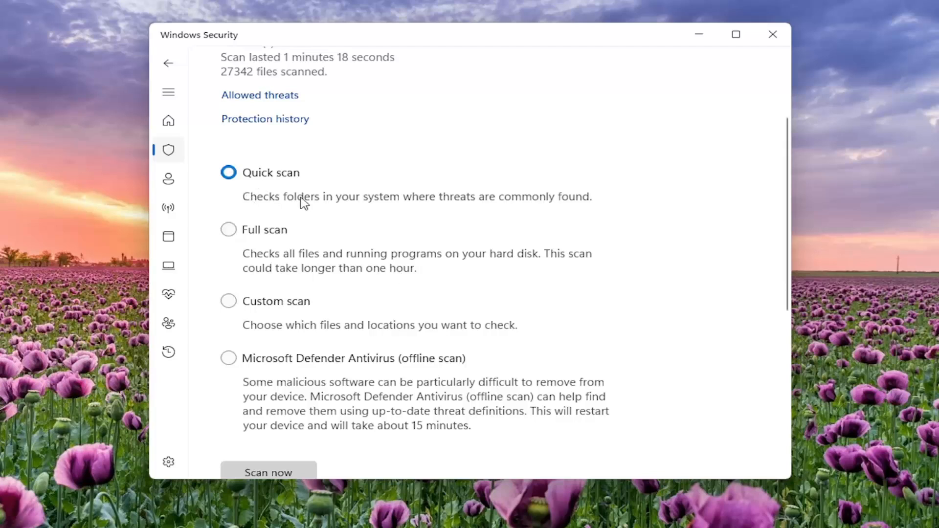
pyautogui.moveTo(439, 202)
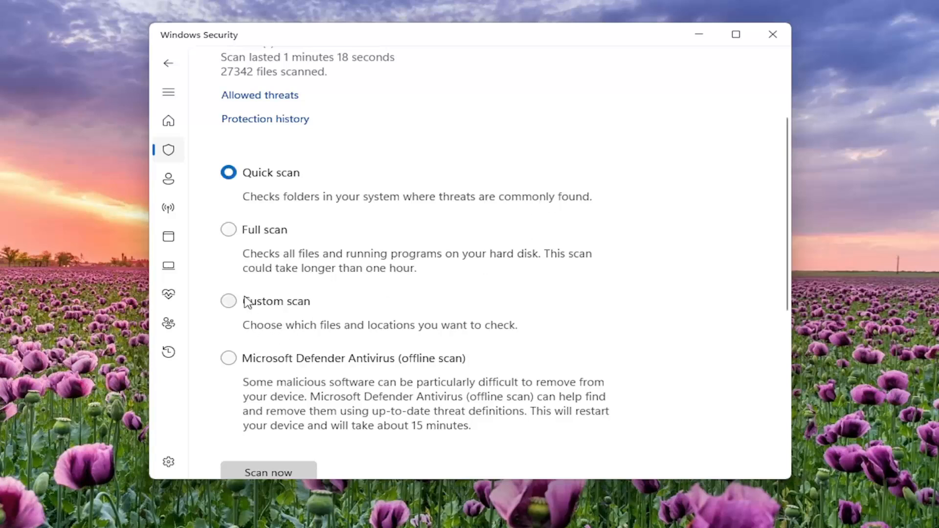
pyautogui.moveTo(248, 302)
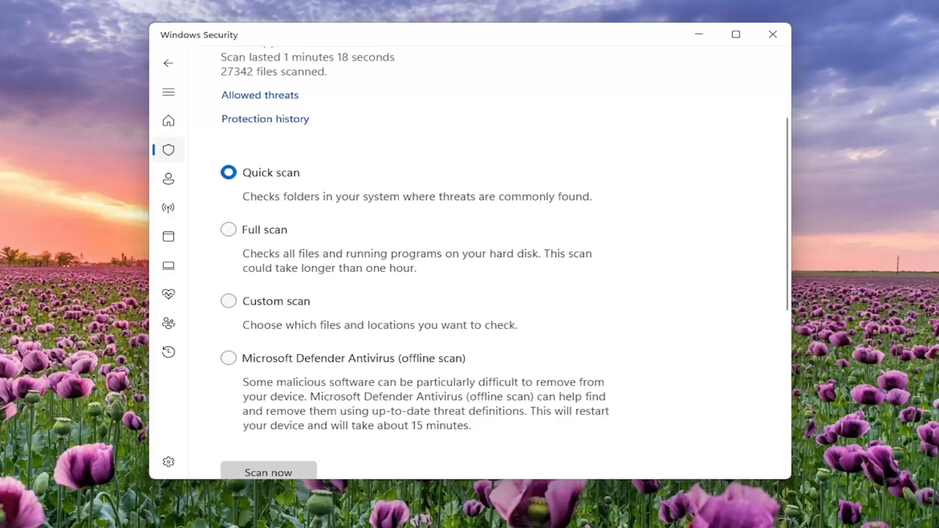
pyautogui.moveTo(258, 297)
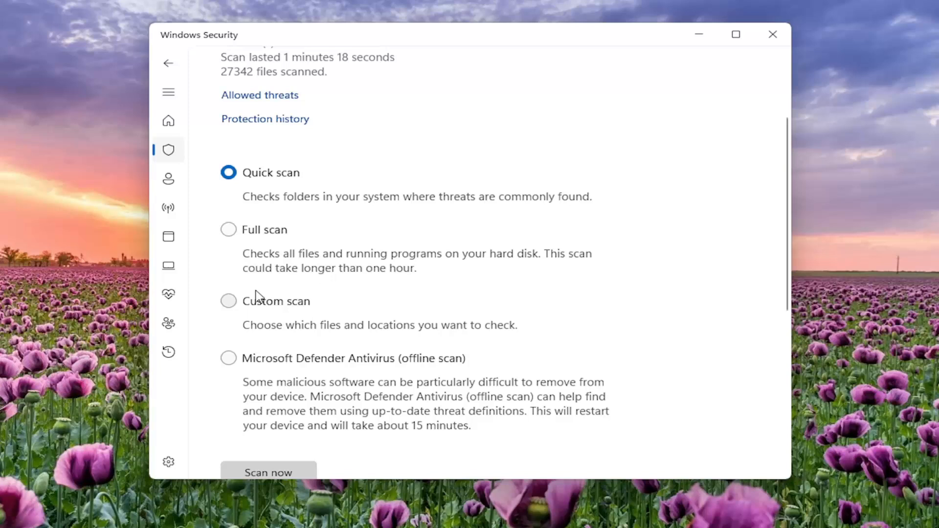
pyautogui.scroll(-3)
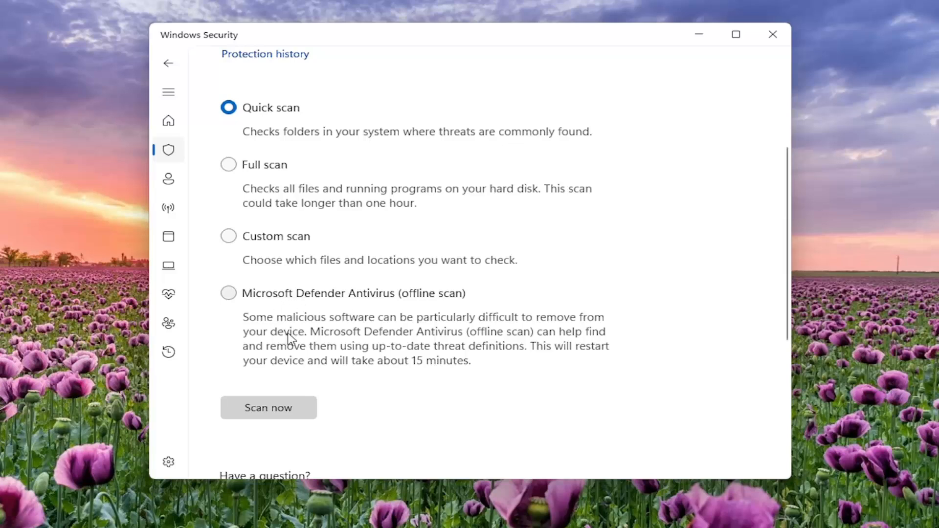
pyautogui.moveTo(317, 348)
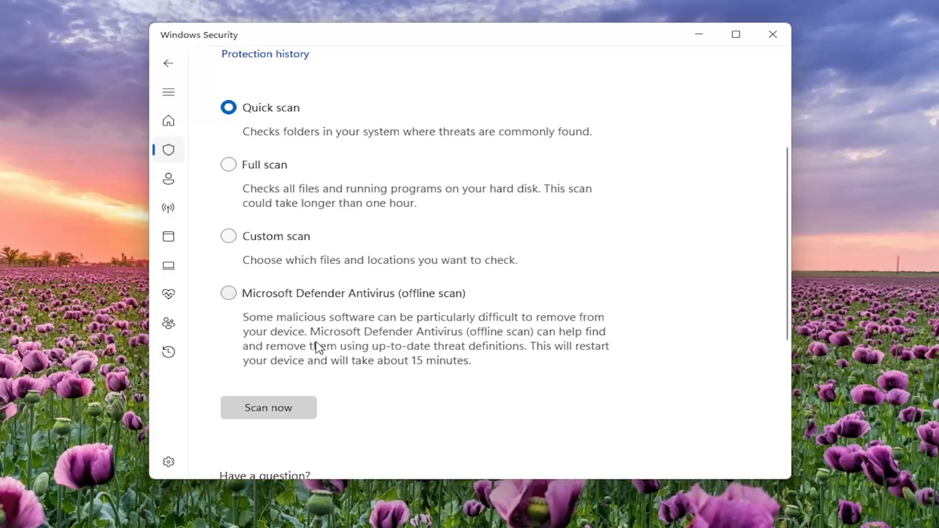
pyautogui.moveTo(416, 351)
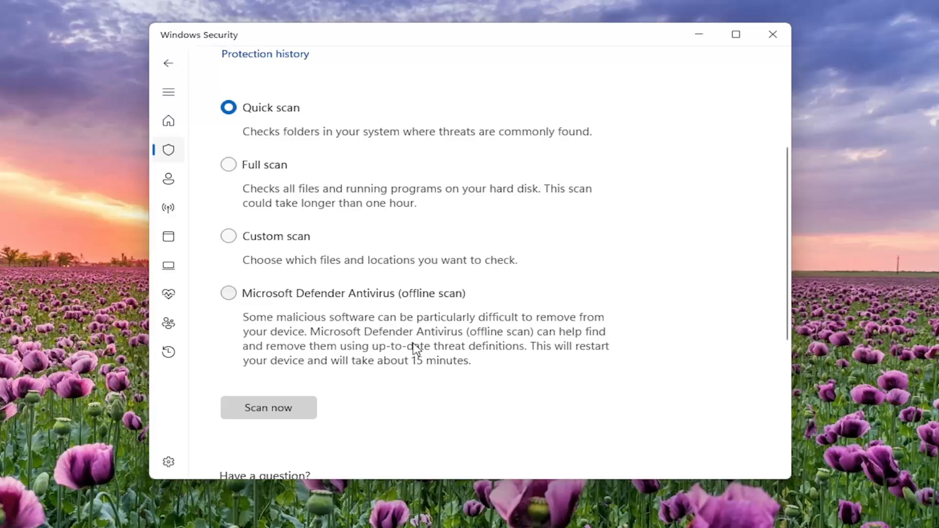
pyautogui.moveTo(367, 333)
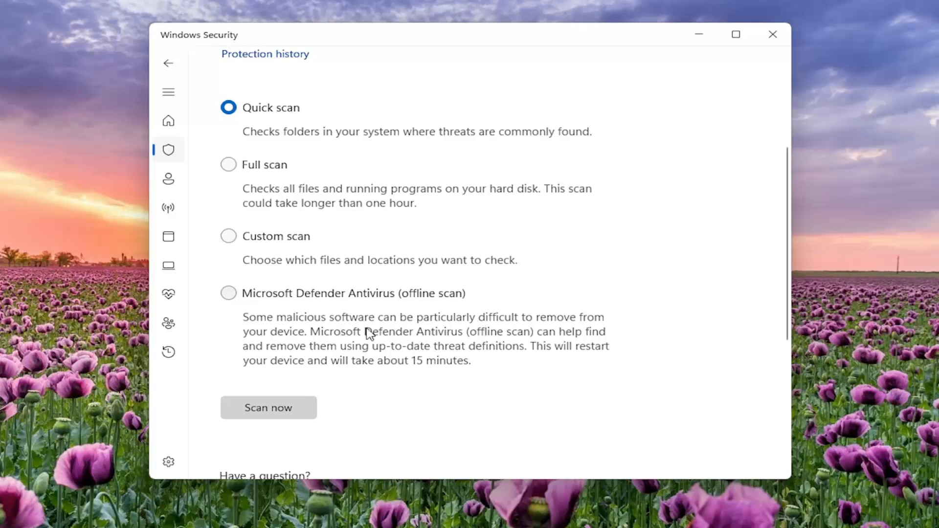
pyautogui.moveTo(538, 349)
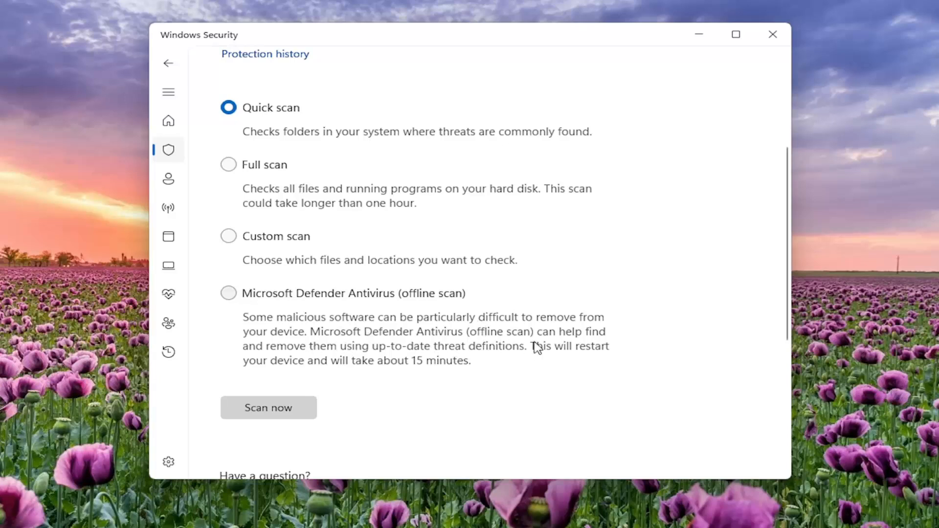
pyautogui.moveTo(367, 350)
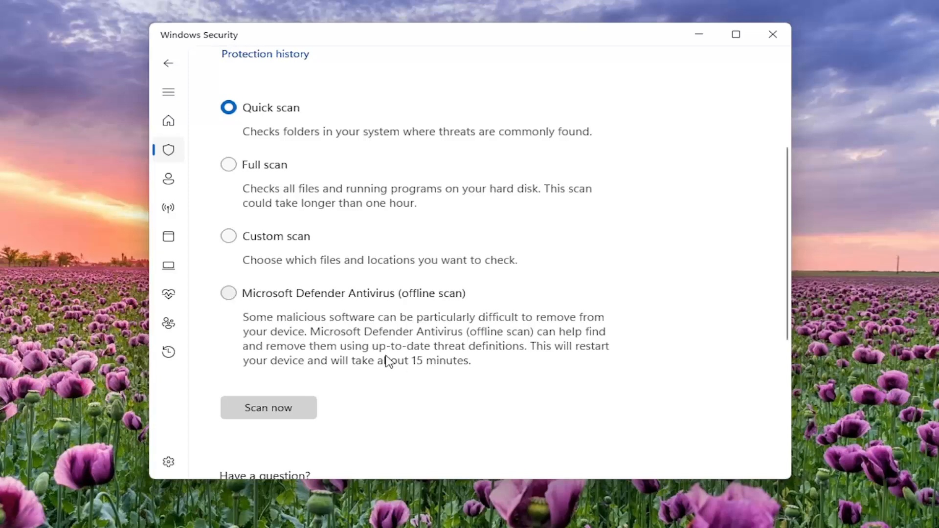
pyautogui.moveTo(287, 336)
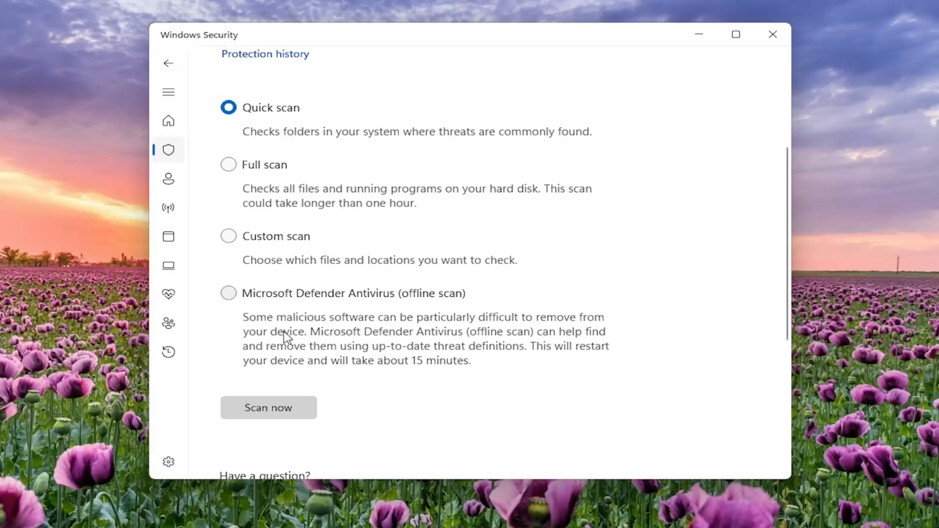
pyautogui.scroll(3)
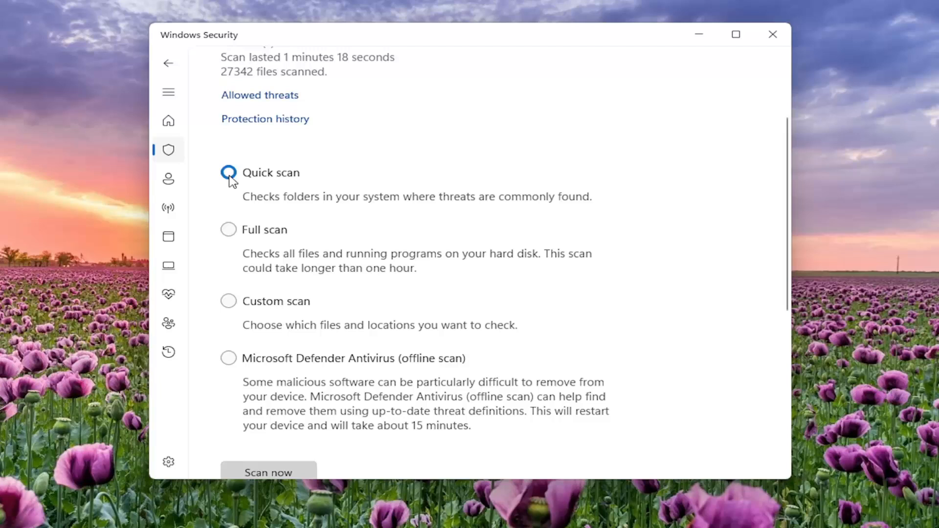
pyautogui.scroll(-3)
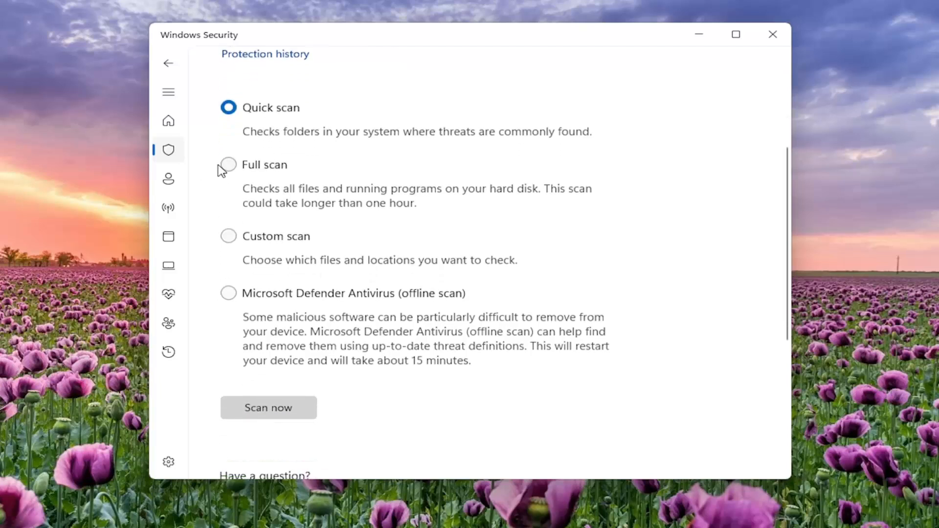
pyautogui.moveTo(233, 169)
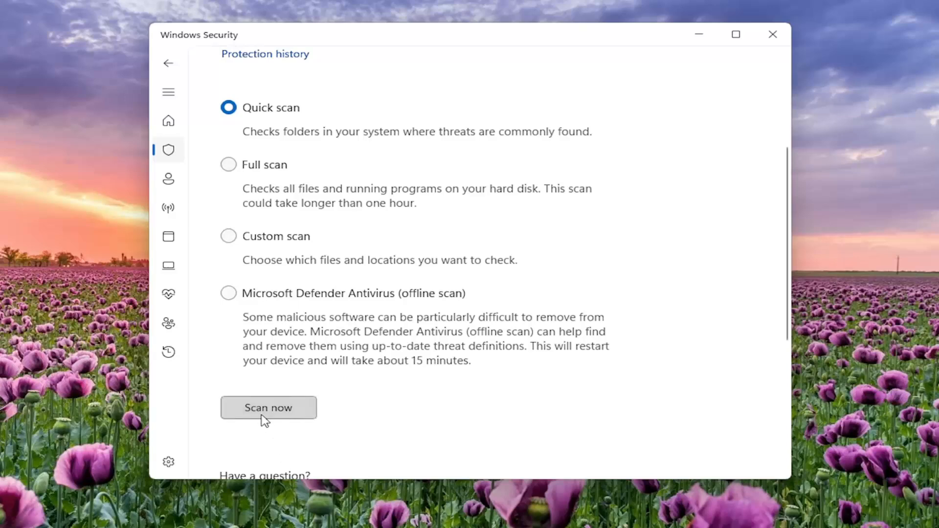
pyautogui.click(268, 408)
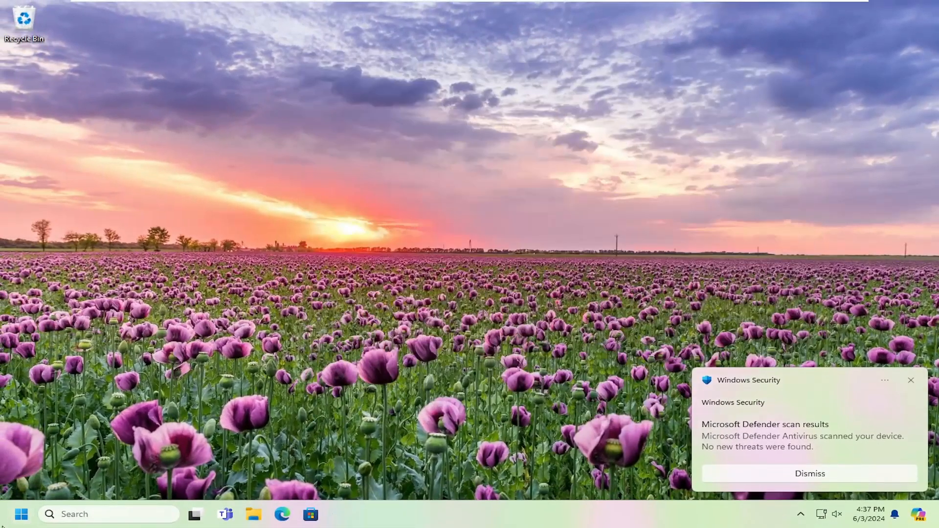
# Step: Open the Start button's quick links and its Shut down or sign out options
pyautogui.rightClick(20, 514)
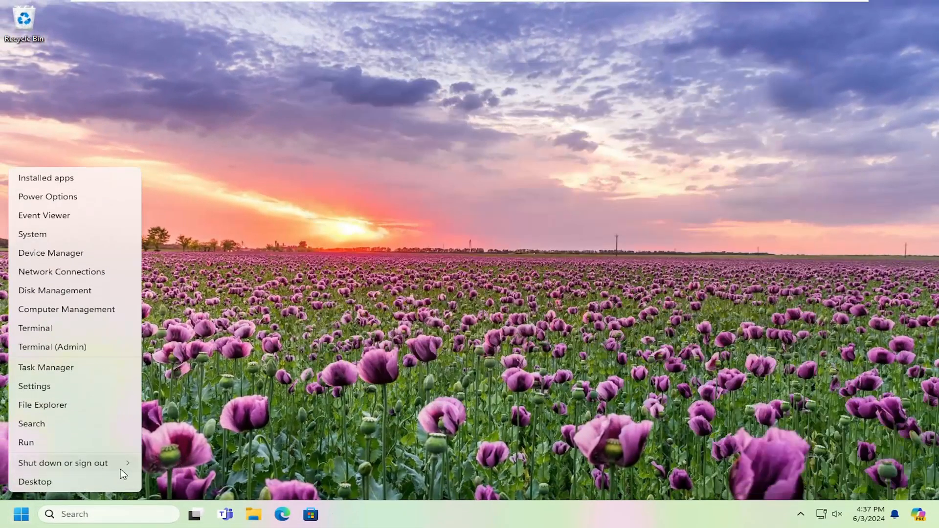
pyautogui.click(62, 463)
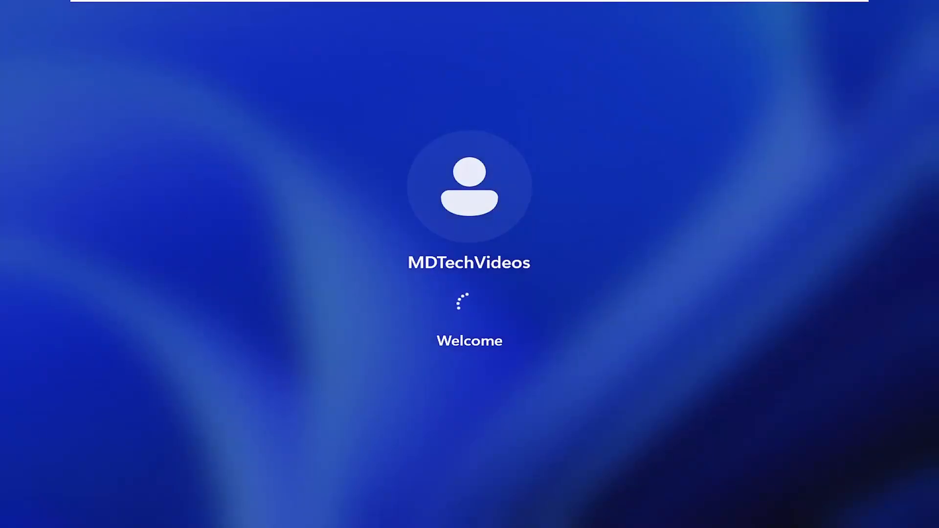